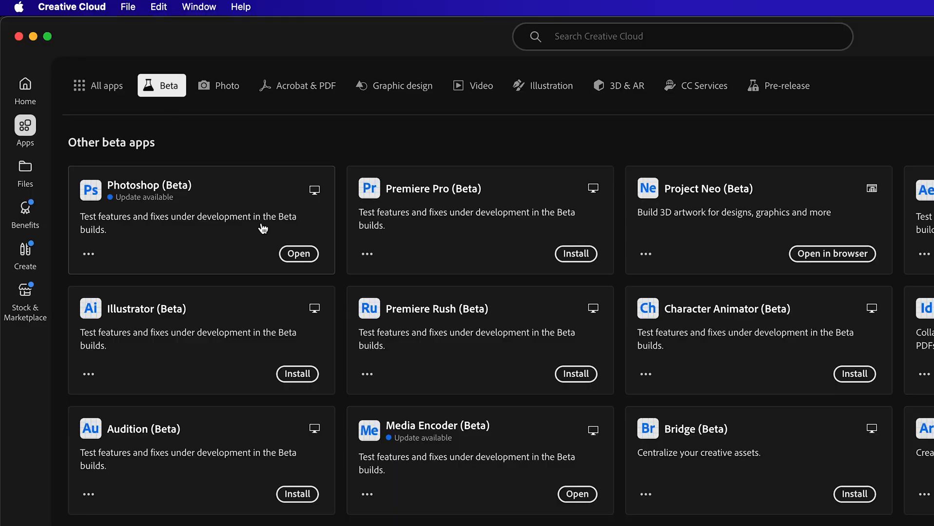
- Launch Photoshop (Beta) from Creative Cloud's Beta apps list
left_click(298, 253)
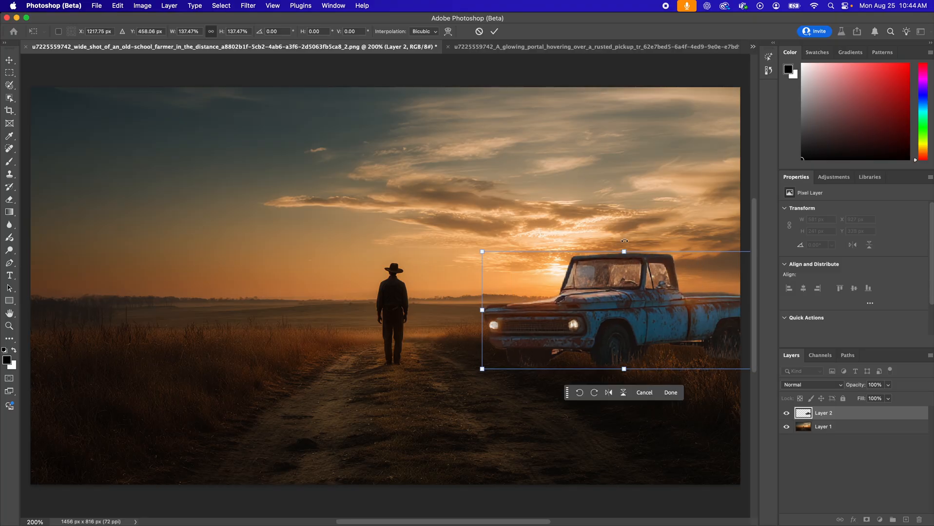
- Position the pickup truck layer at the field's right edge beside the dirt road
left_click_drag(482, 251, 503, 274)
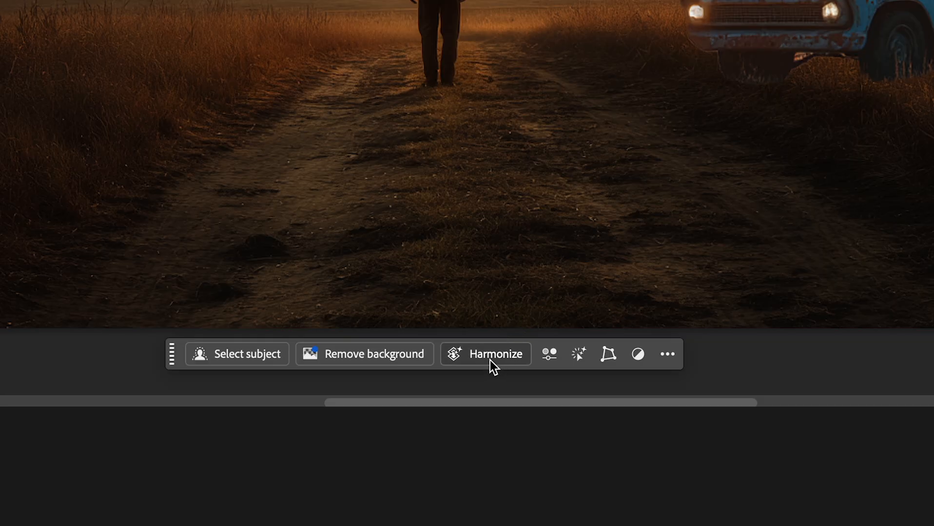
- Harmonize the truck layer so its lighting matches the sunset scene
left_click(484, 354)
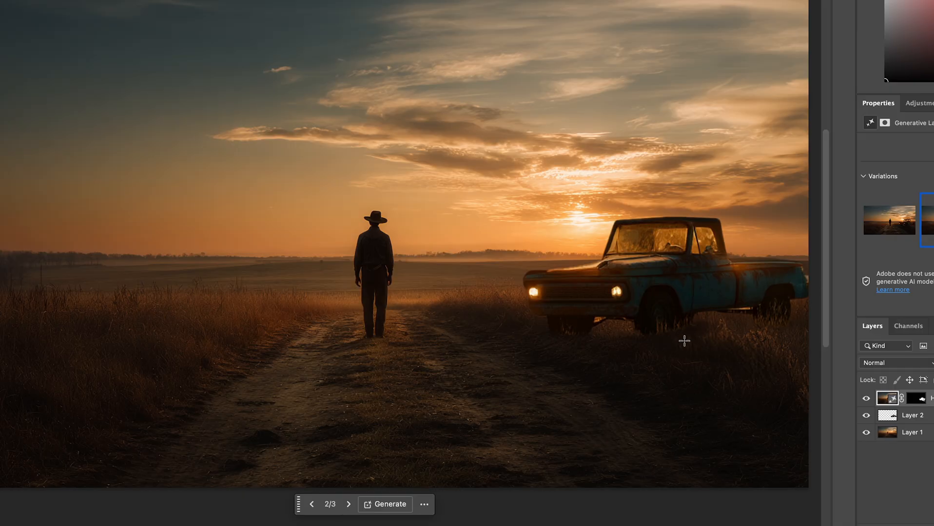
mouse_move(854, 401)
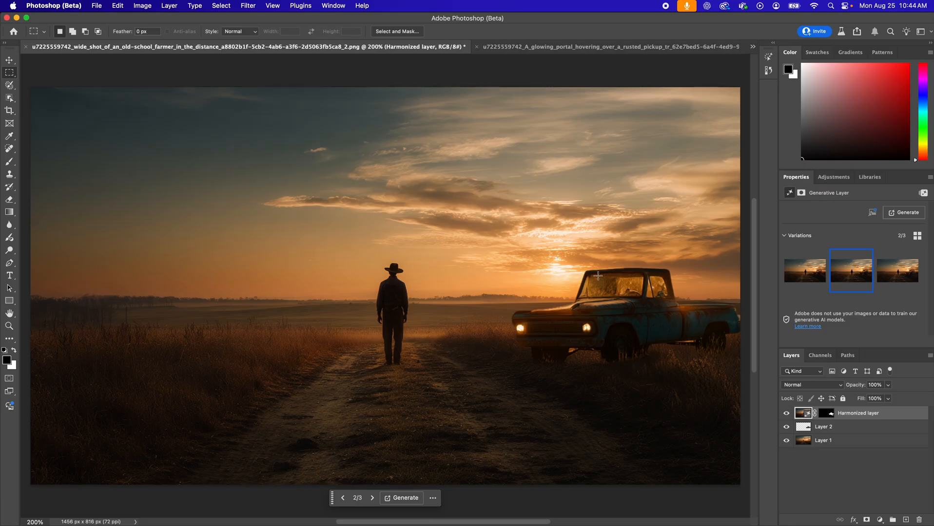
mouse_move(603, 294)
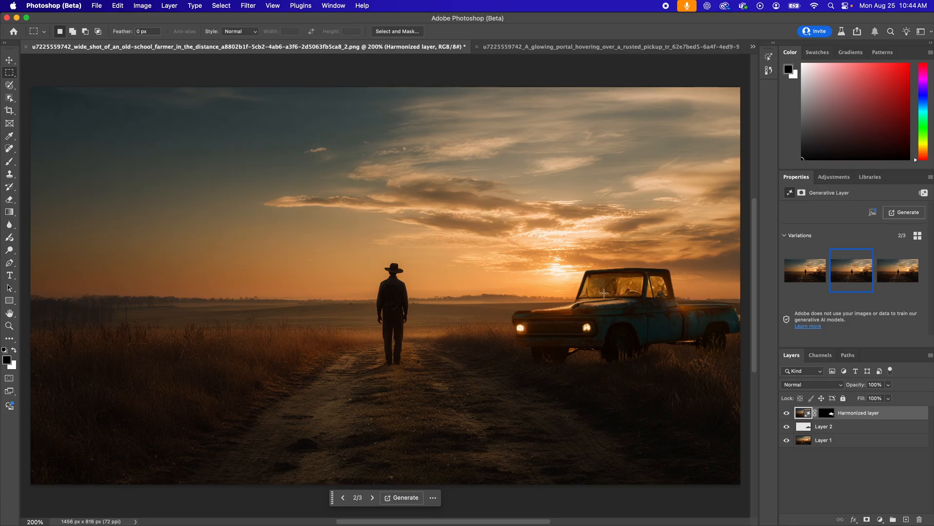